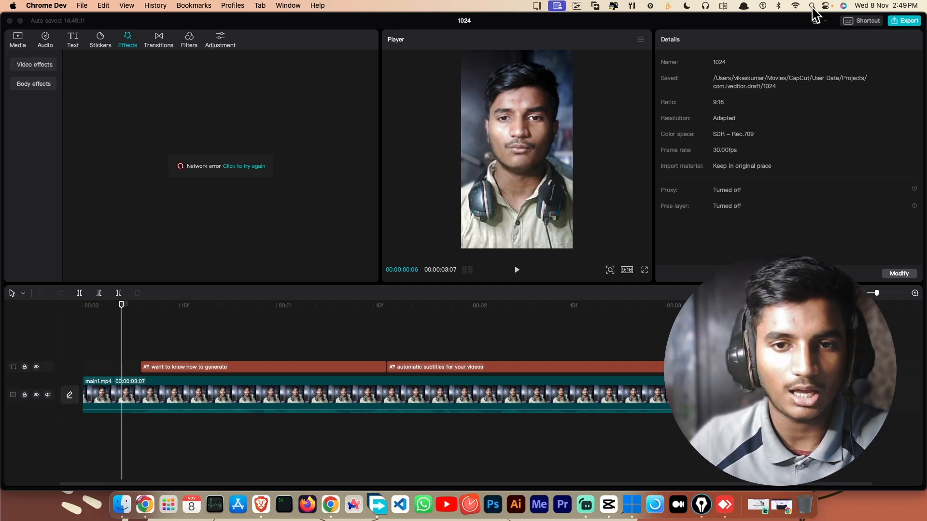
Step: Search the system for 'protonVPN' over the CapCut project
text(protonVPN)
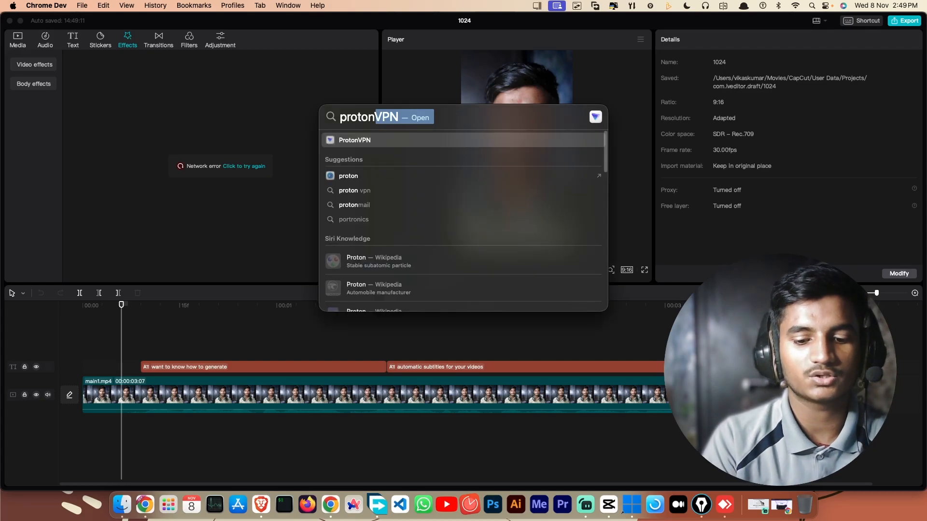
Step: Launch ProtonVPN and sign in as 'hellovfx'
click(354, 140)
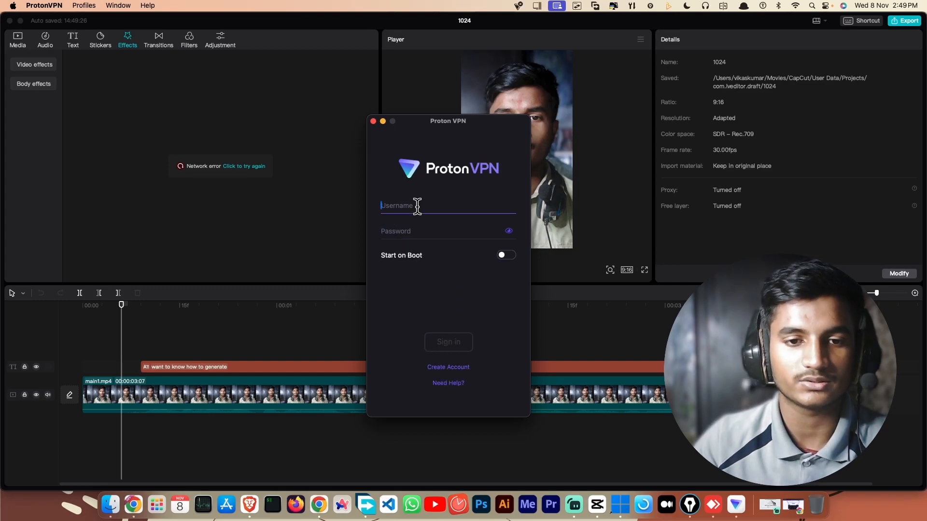
text(hellovfx)
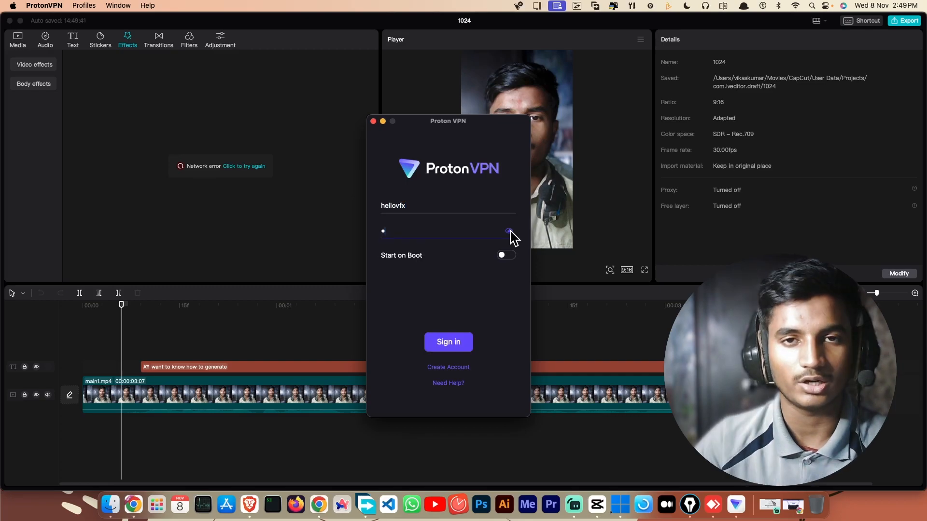
click(448, 342)
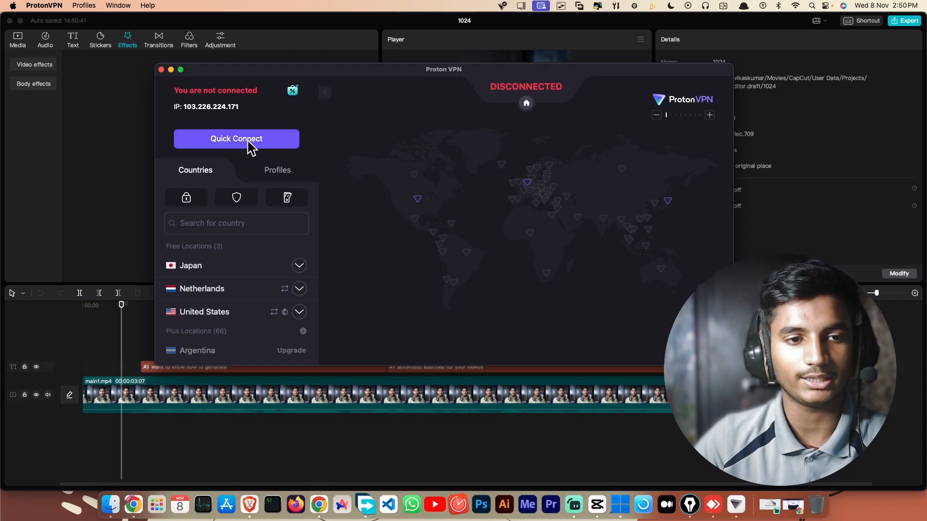
Step: Quick Connect ProtonVPN to the fastest free server and dismiss the success notice
click(236, 139)
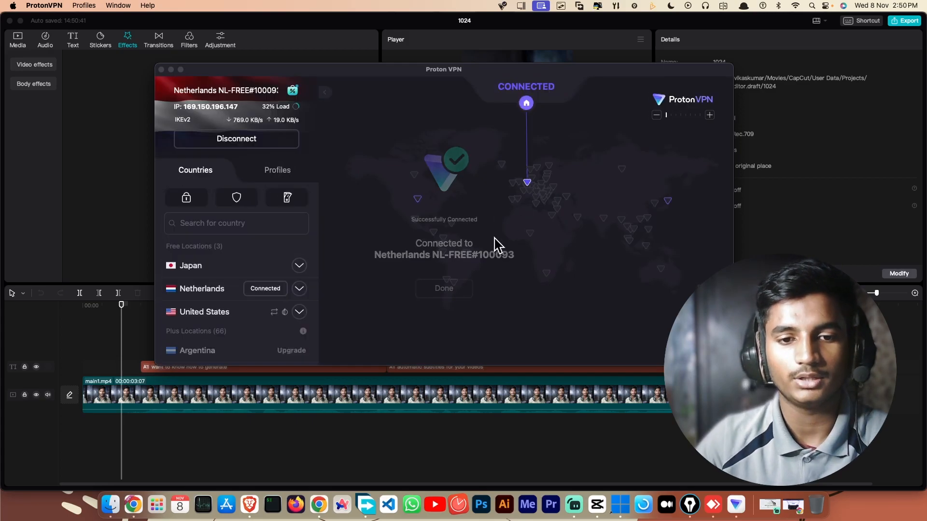
click(443, 288)
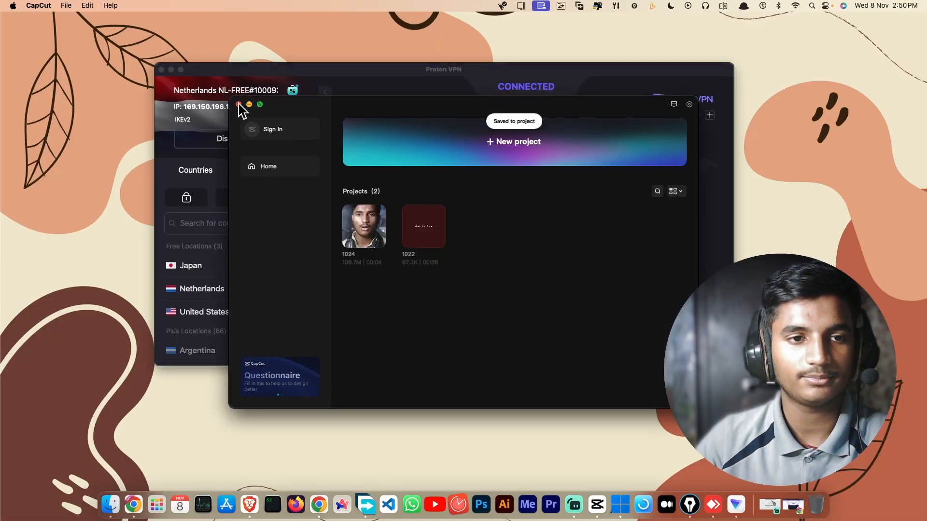
Step: Reopen project 1024 and show Trending Body effects in the Effects library
double_click(363, 226)
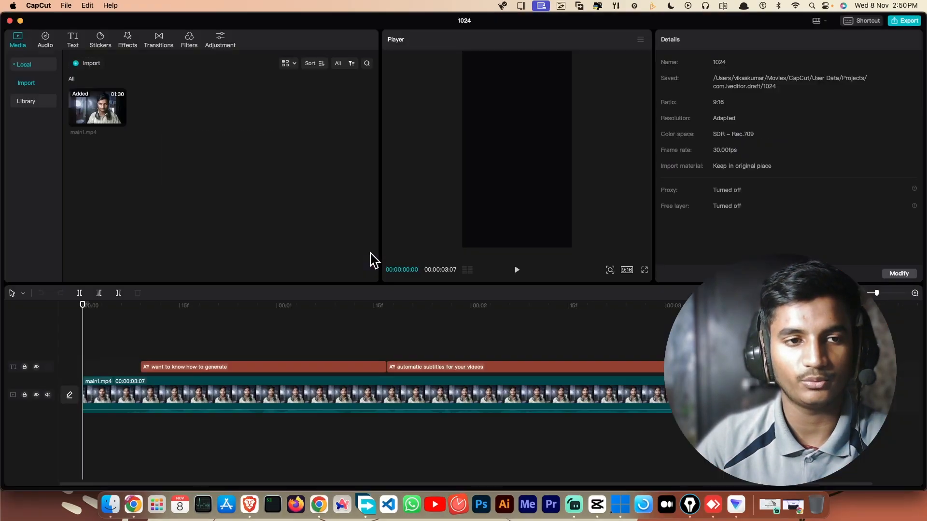
click(127, 38)
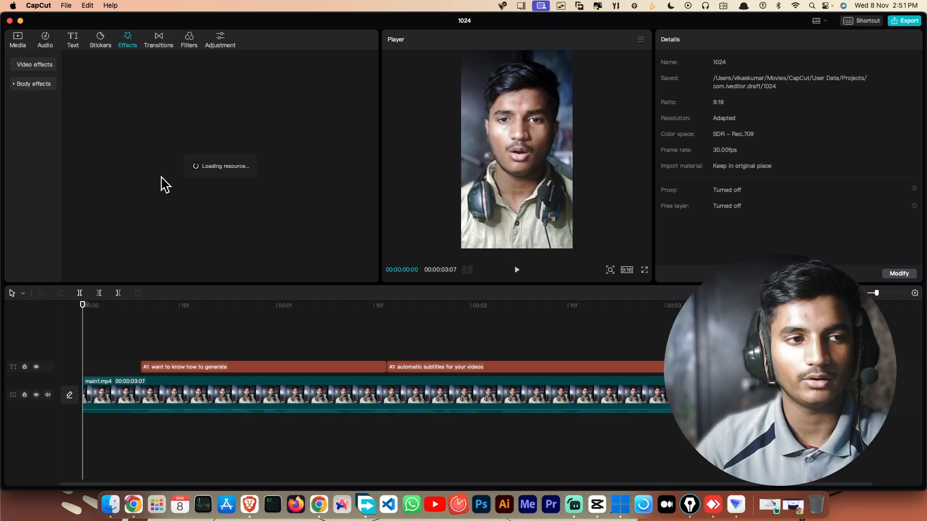
click(33, 83)
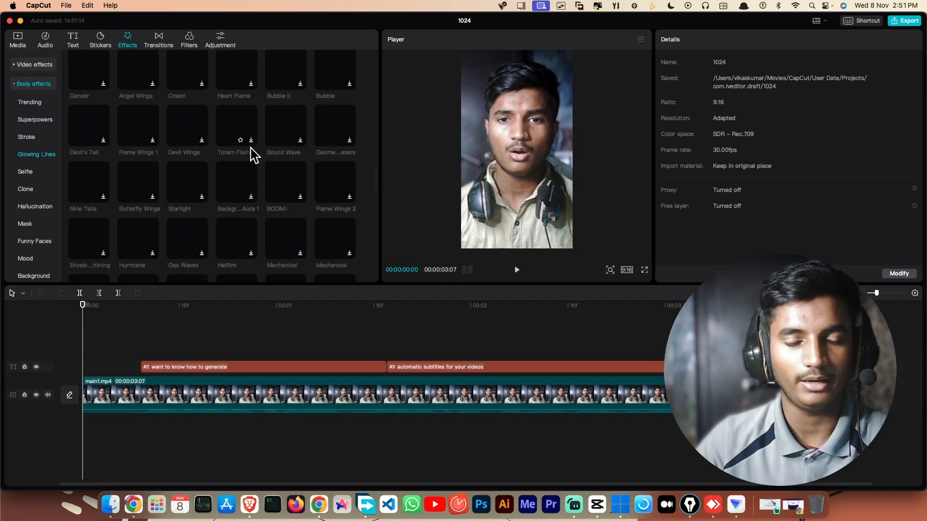
mouse_move(74, 147)
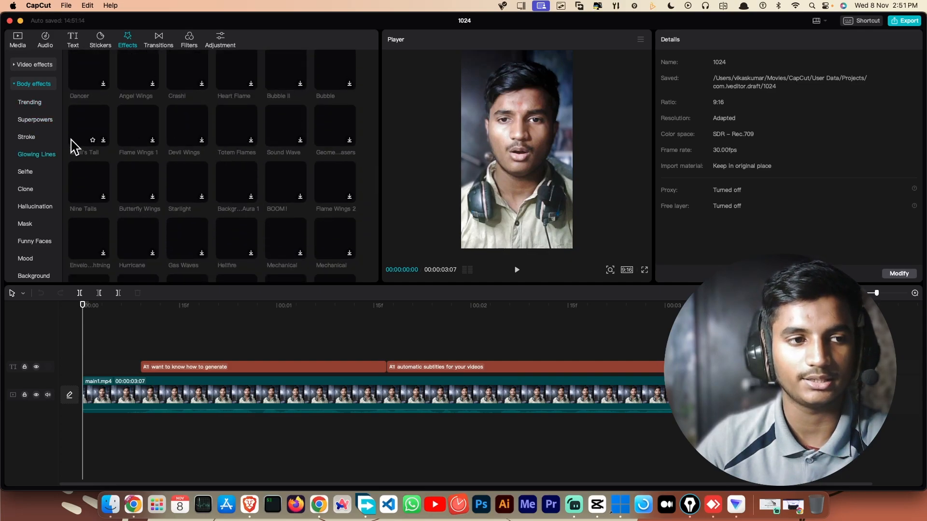
click(30, 102)
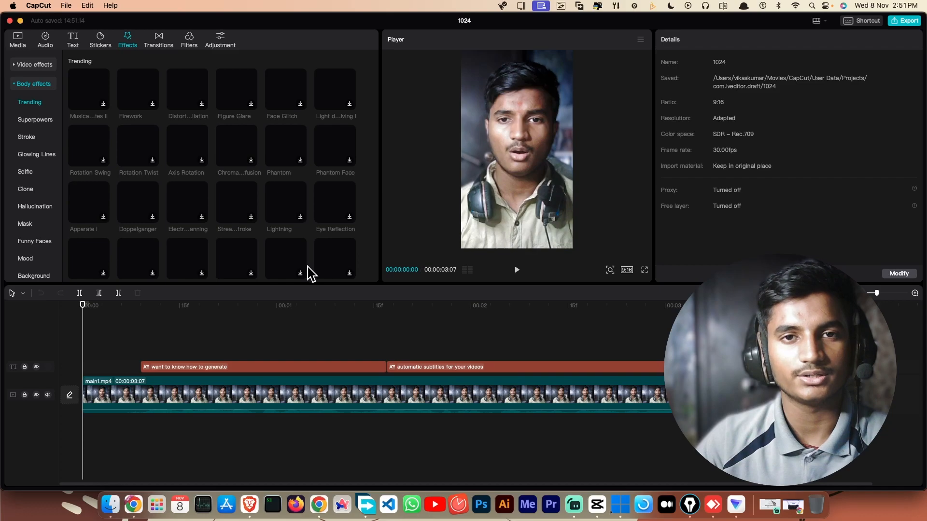